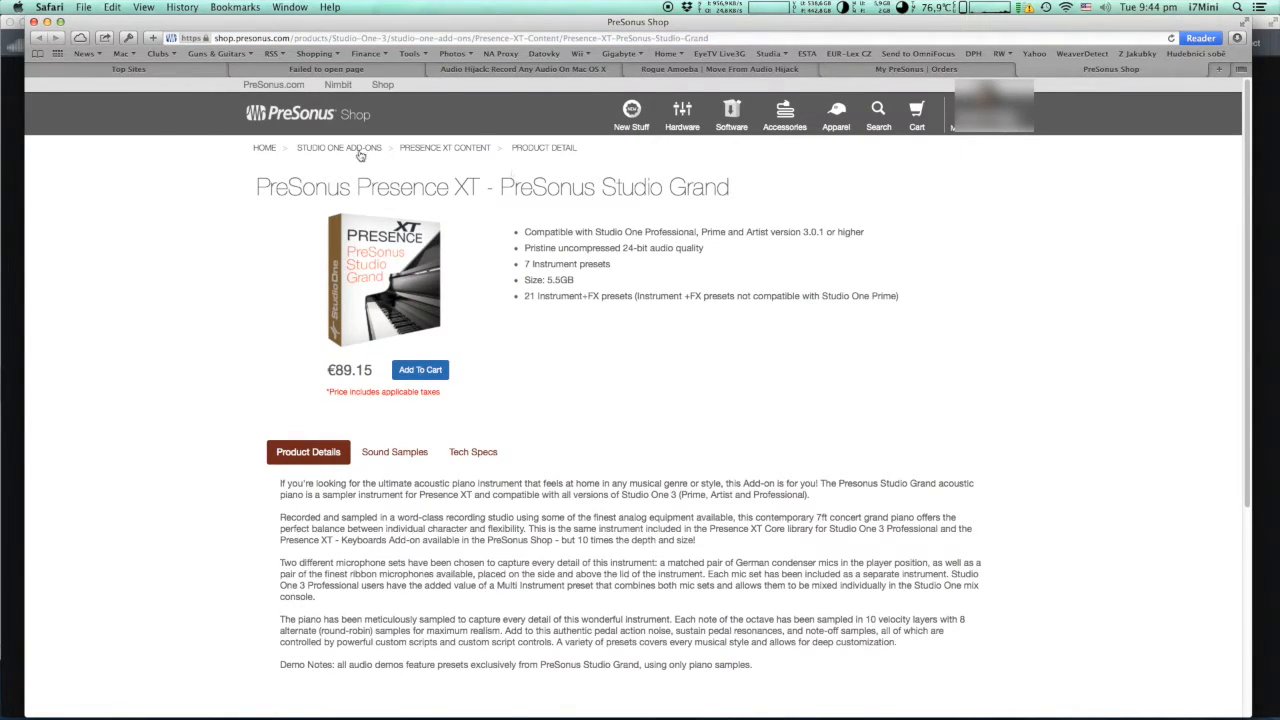
Return to the Studio One Add-ons catalogue listing Saturation Knob and VU Meter.
click(339, 147)
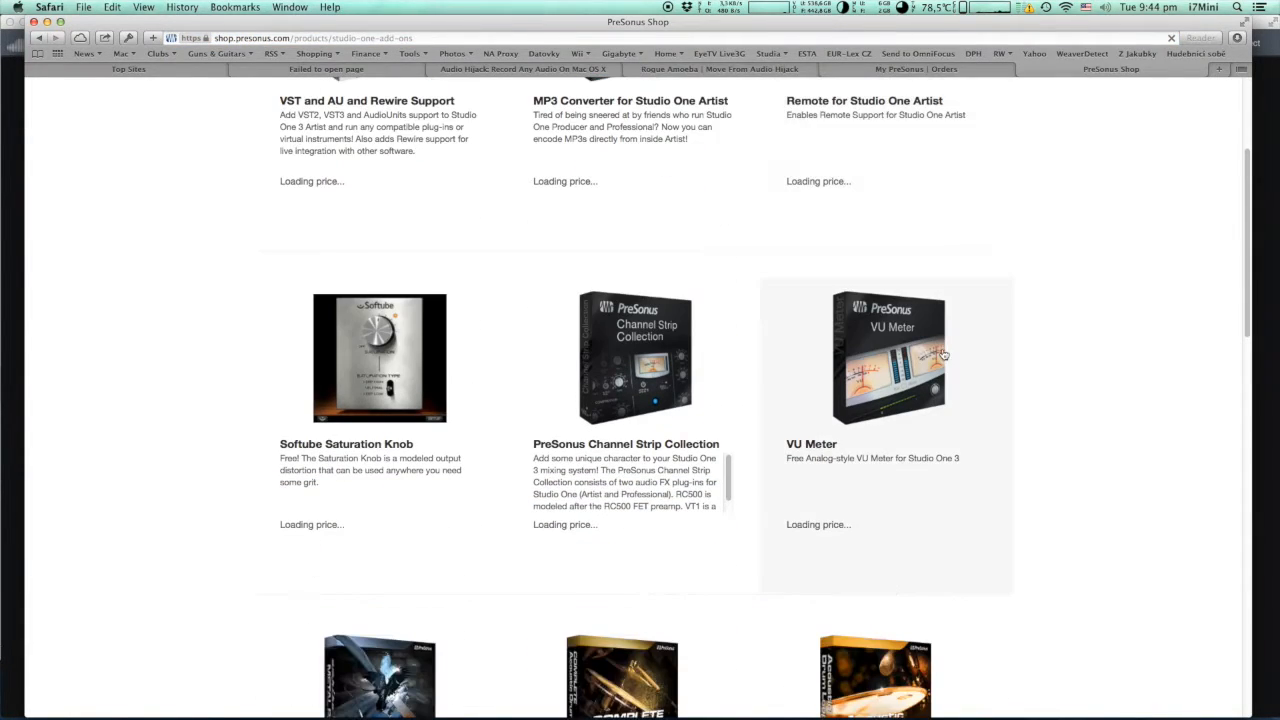
mouse_move(1040, 341)
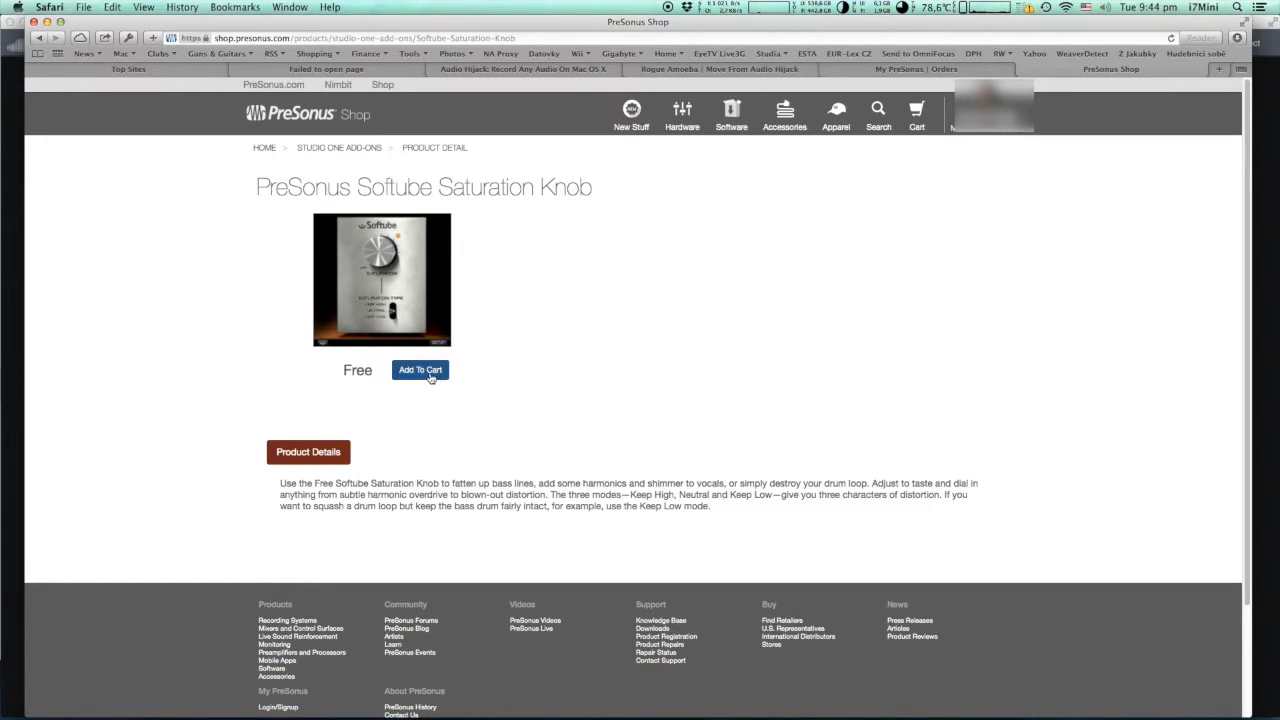
Add the free Saturation Knob and VU Meter to the cart and review it (€0.00).
click(420, 369)
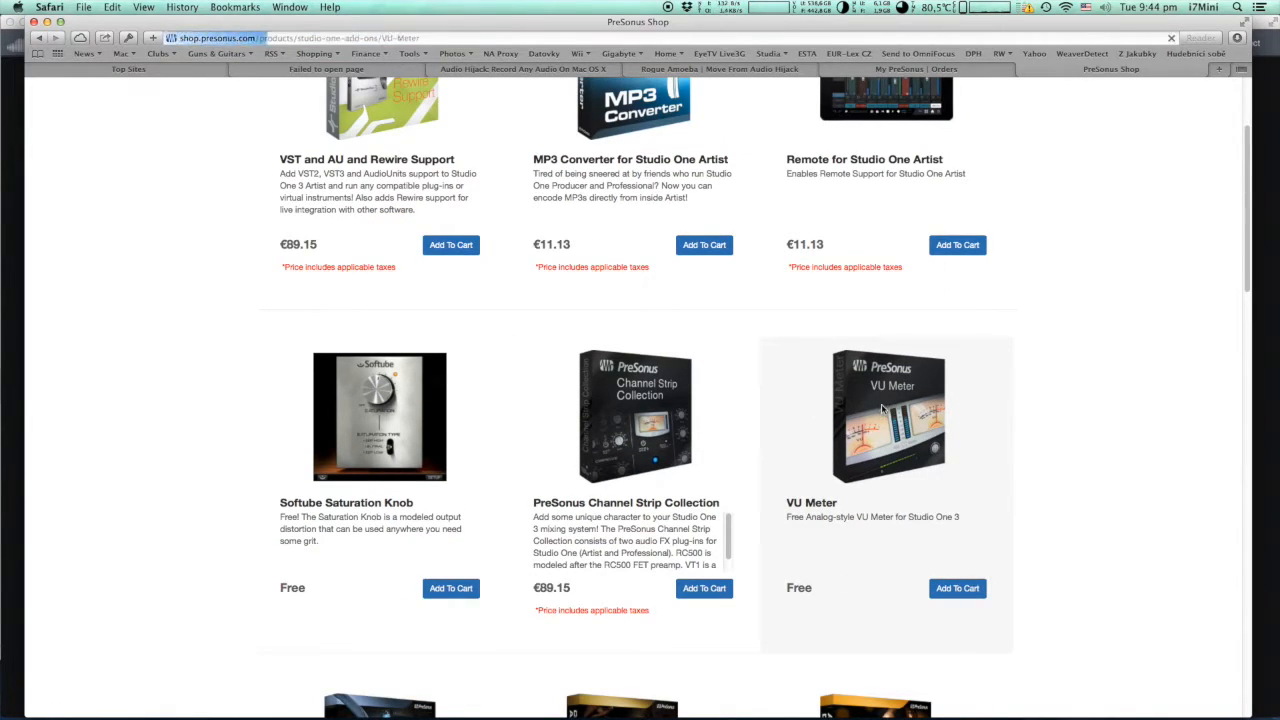
click(886, 414)
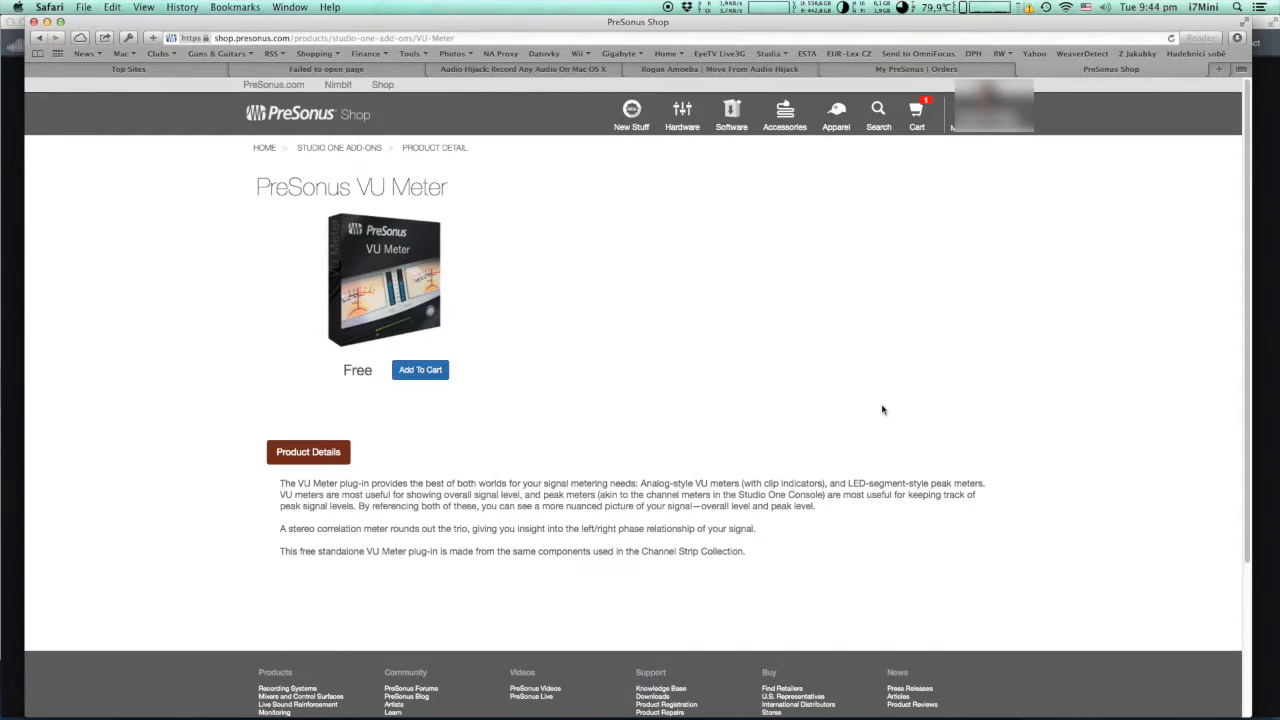
click(420, 369)
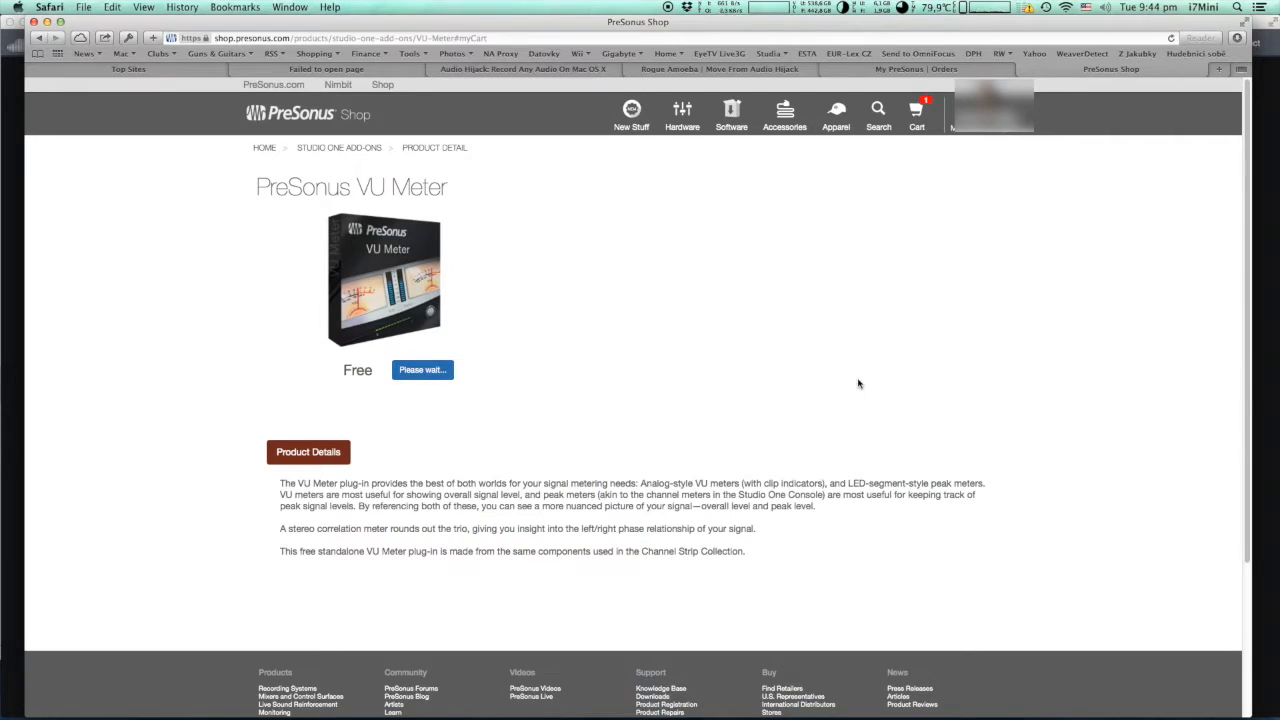
click(422, 369)
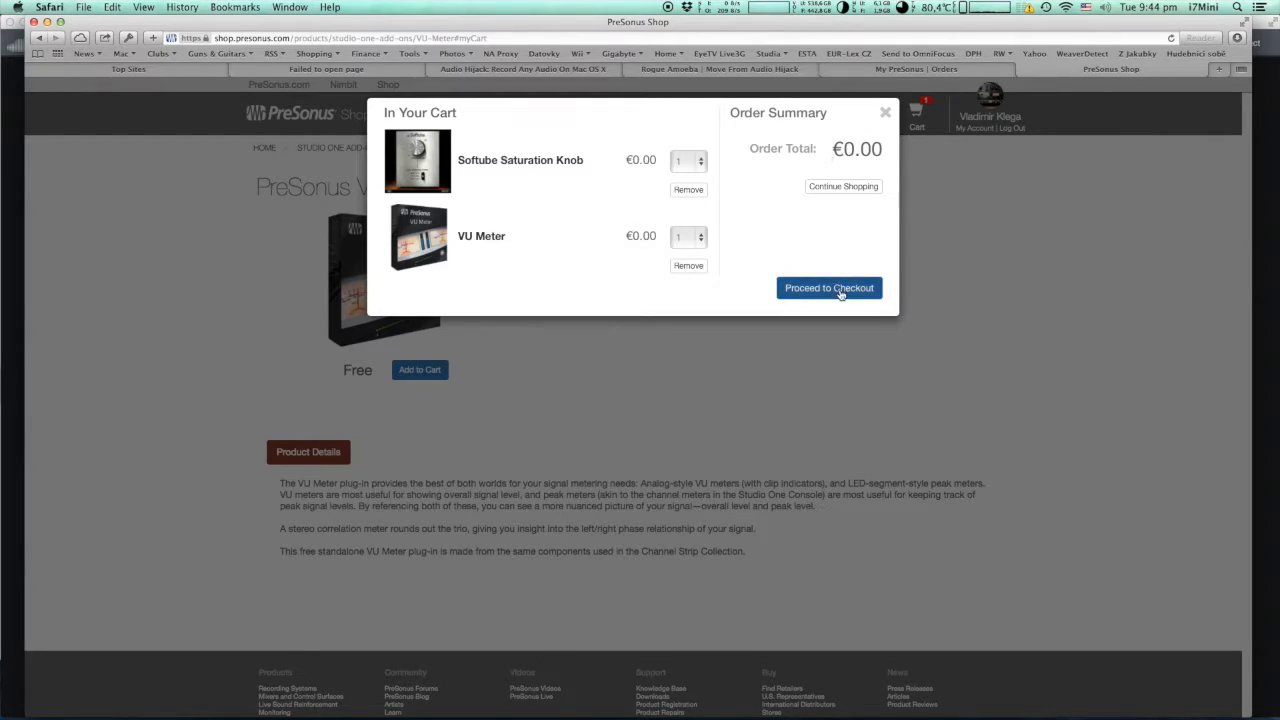
Check out the free Saturation Knob and VU Meter order and dismiss the Thank you dialog.
click(829, 288)
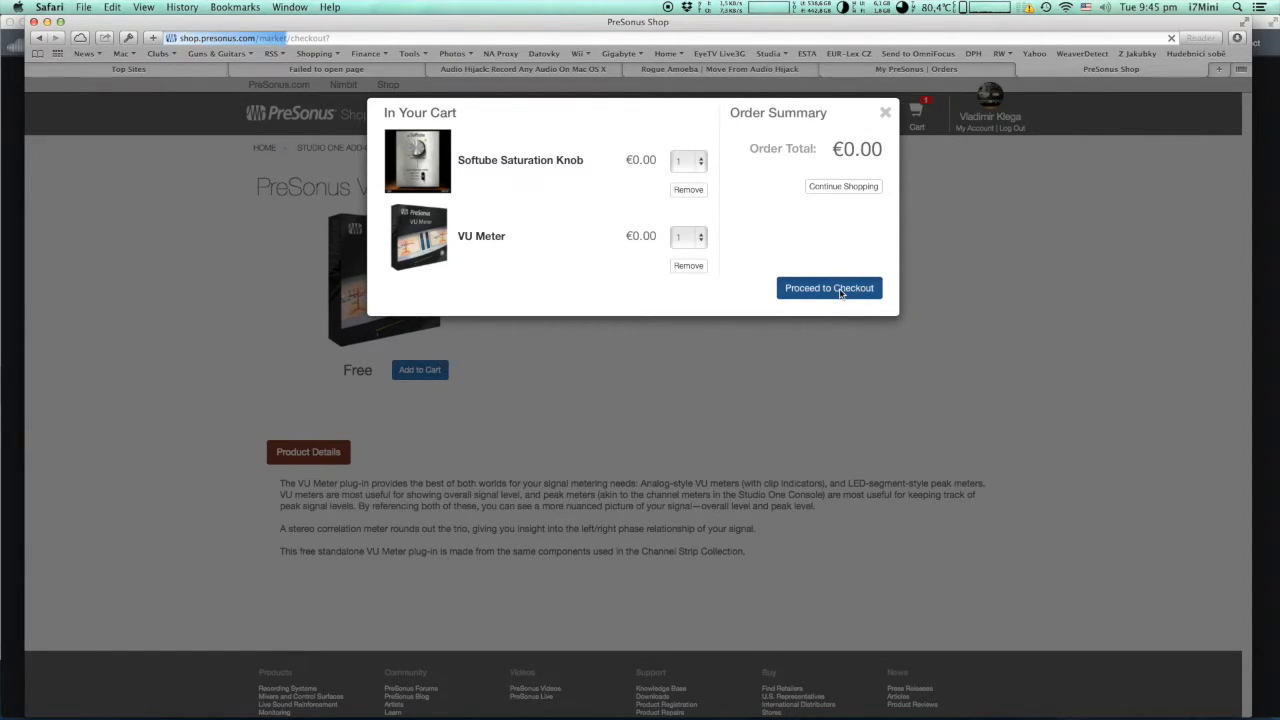
click(829, 288)
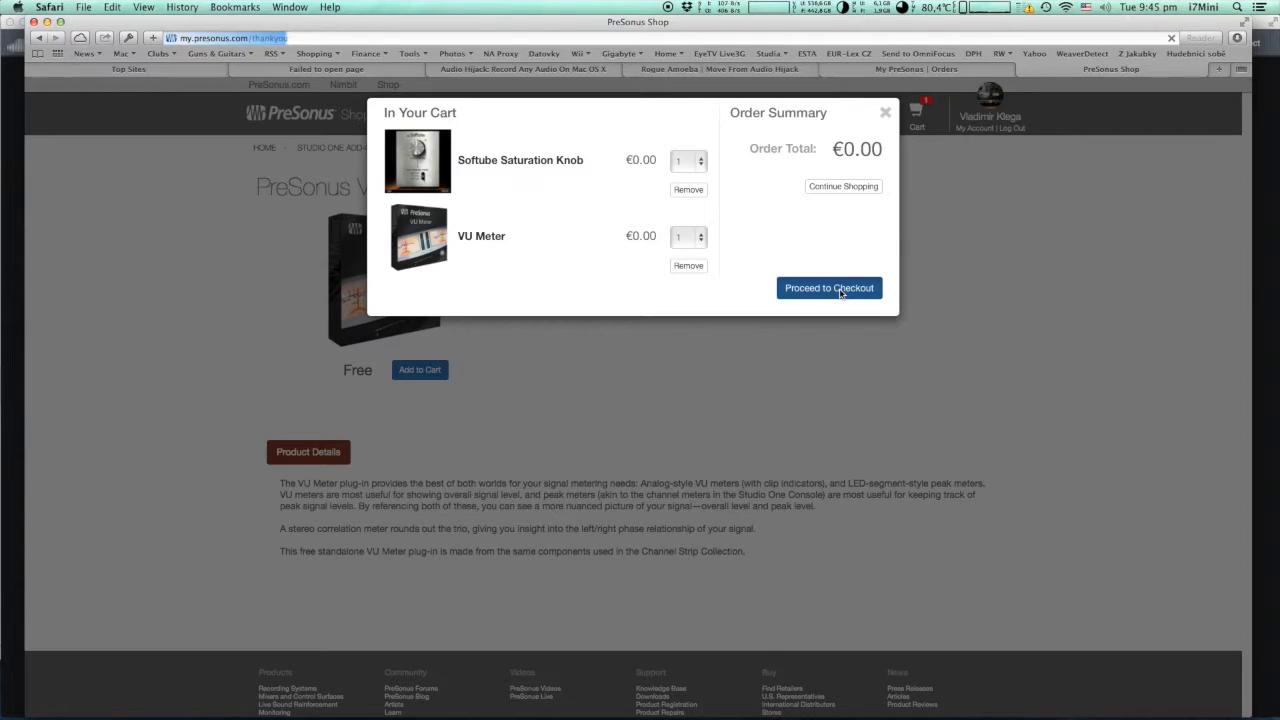
click(828, 288)
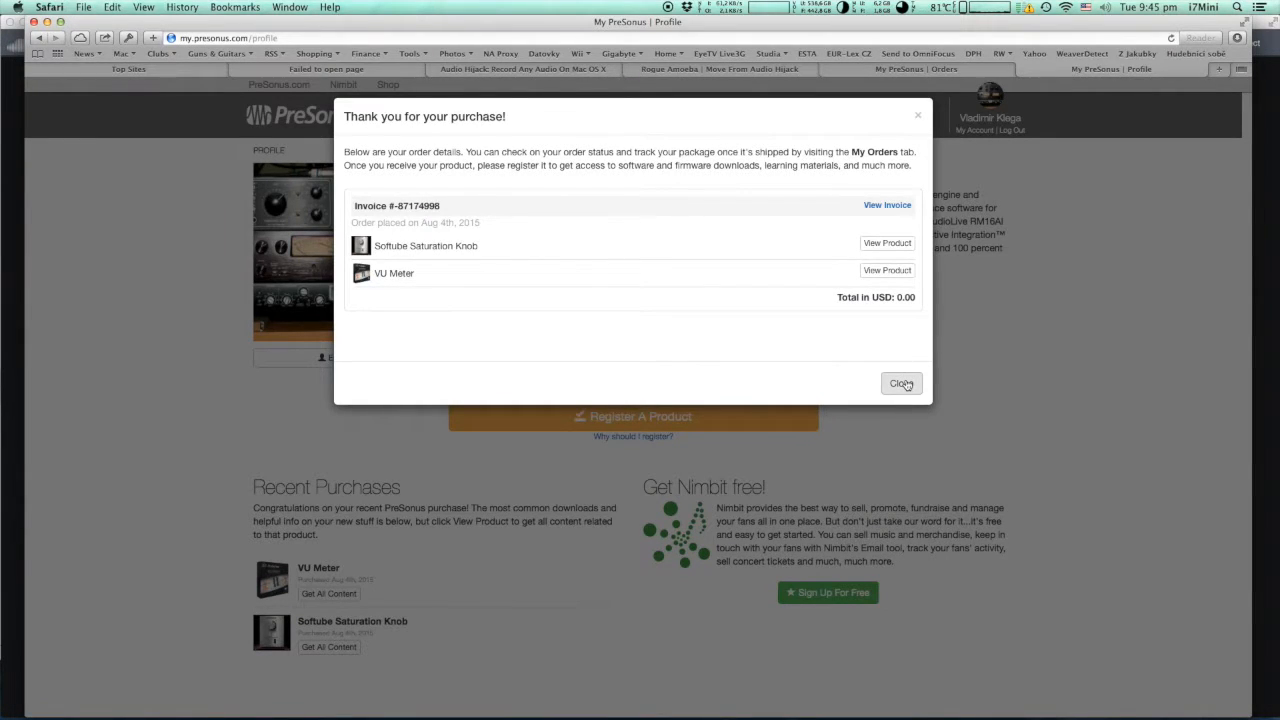
click(900, 383)
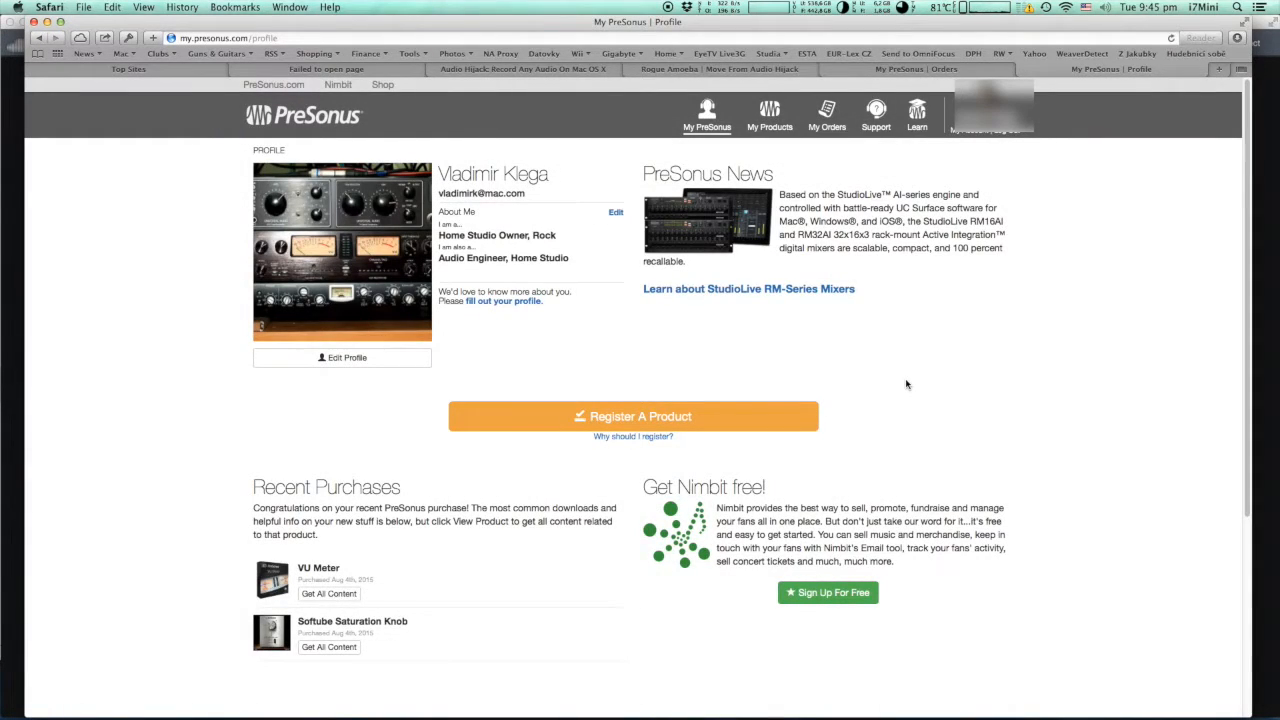
mouse_move(769, 115)
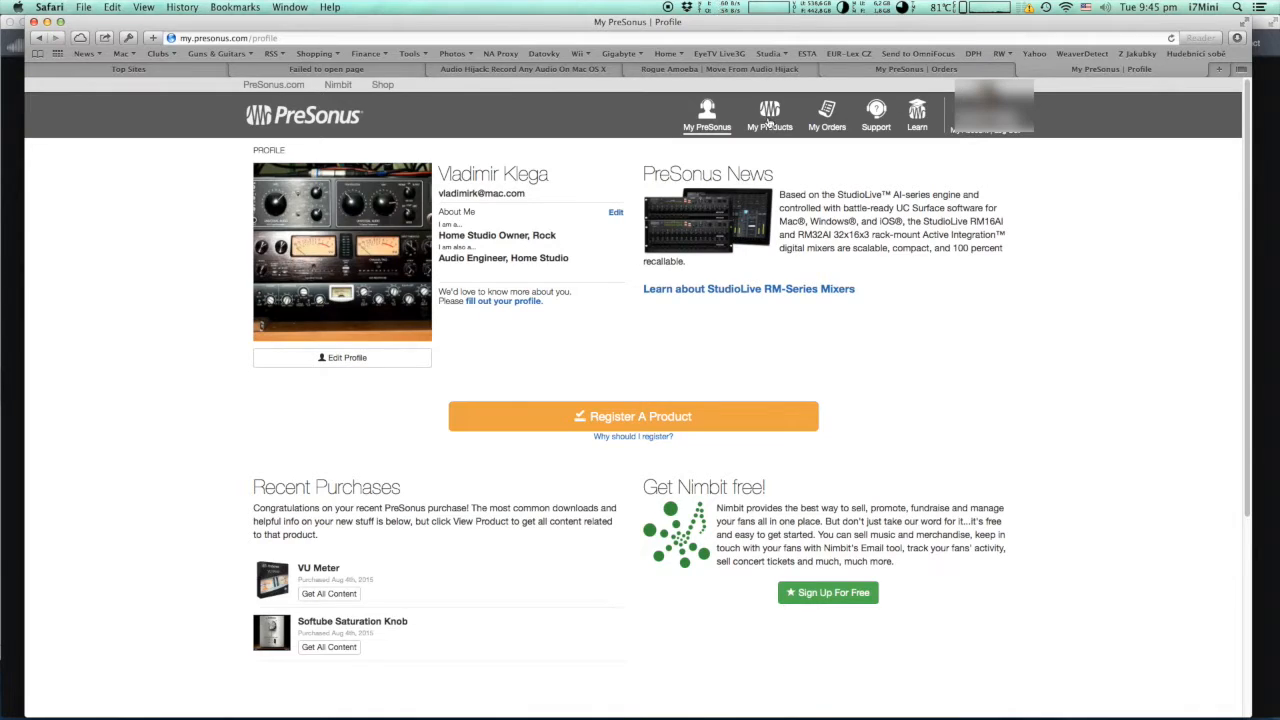
From My Products > Add-Ons, download the Softube Saturation Knob Mac installer.
click(769, 114)
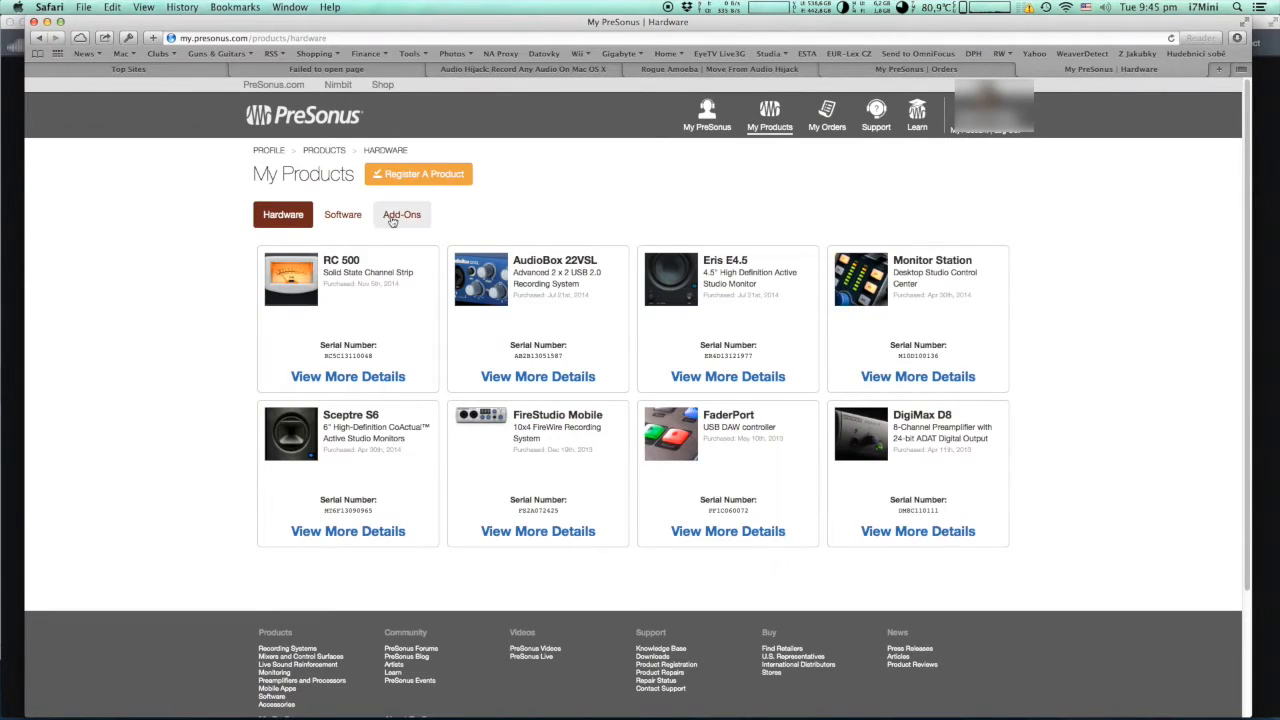
click(401, 214)
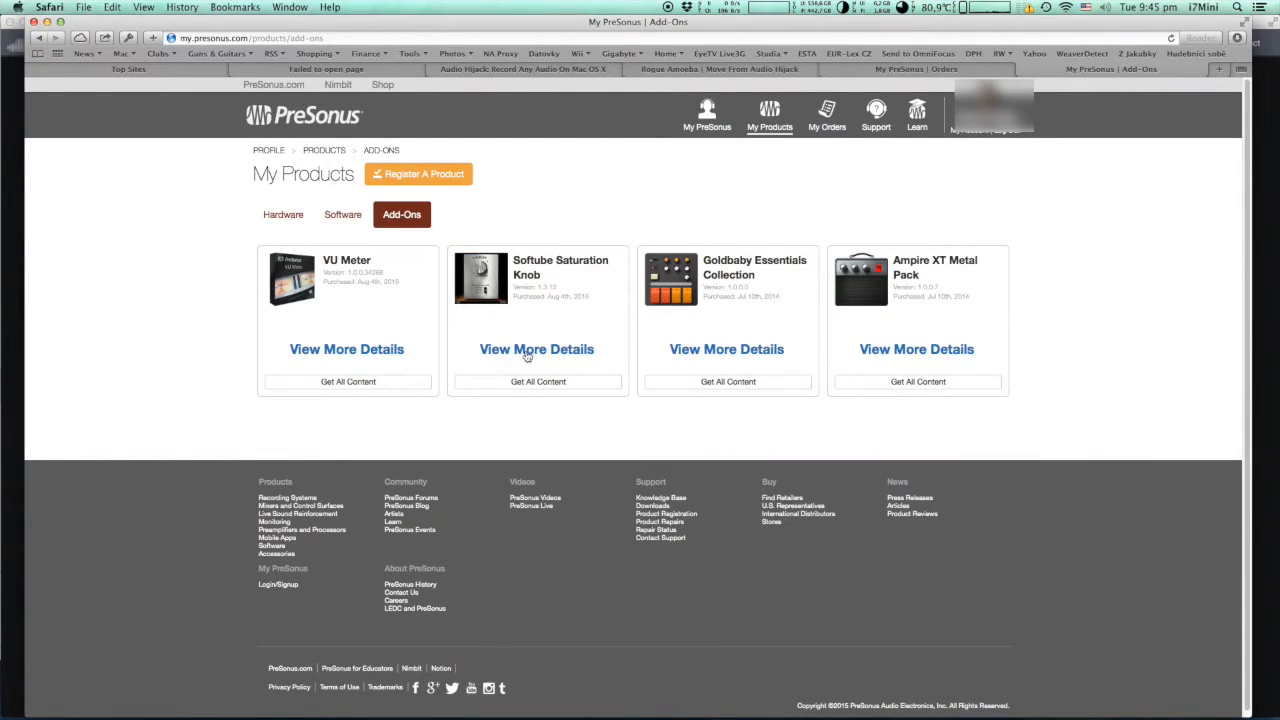
mouse_move(528, 262)
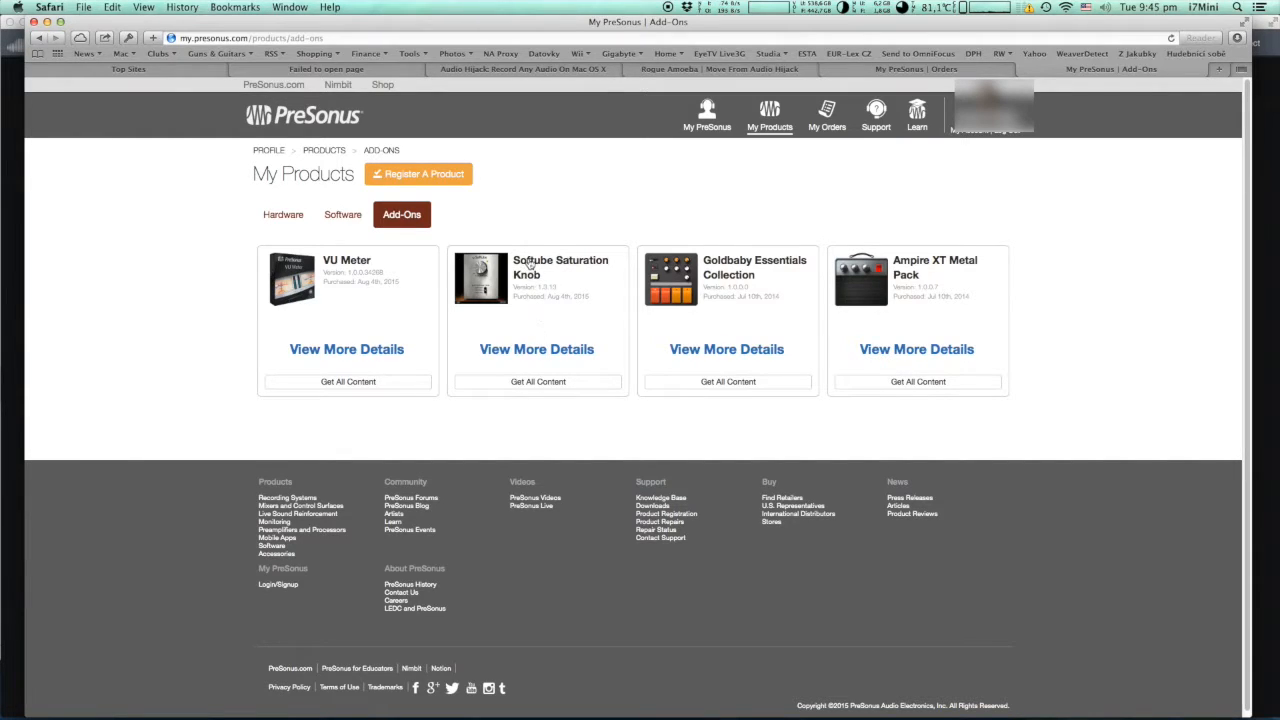
click(536, 349)
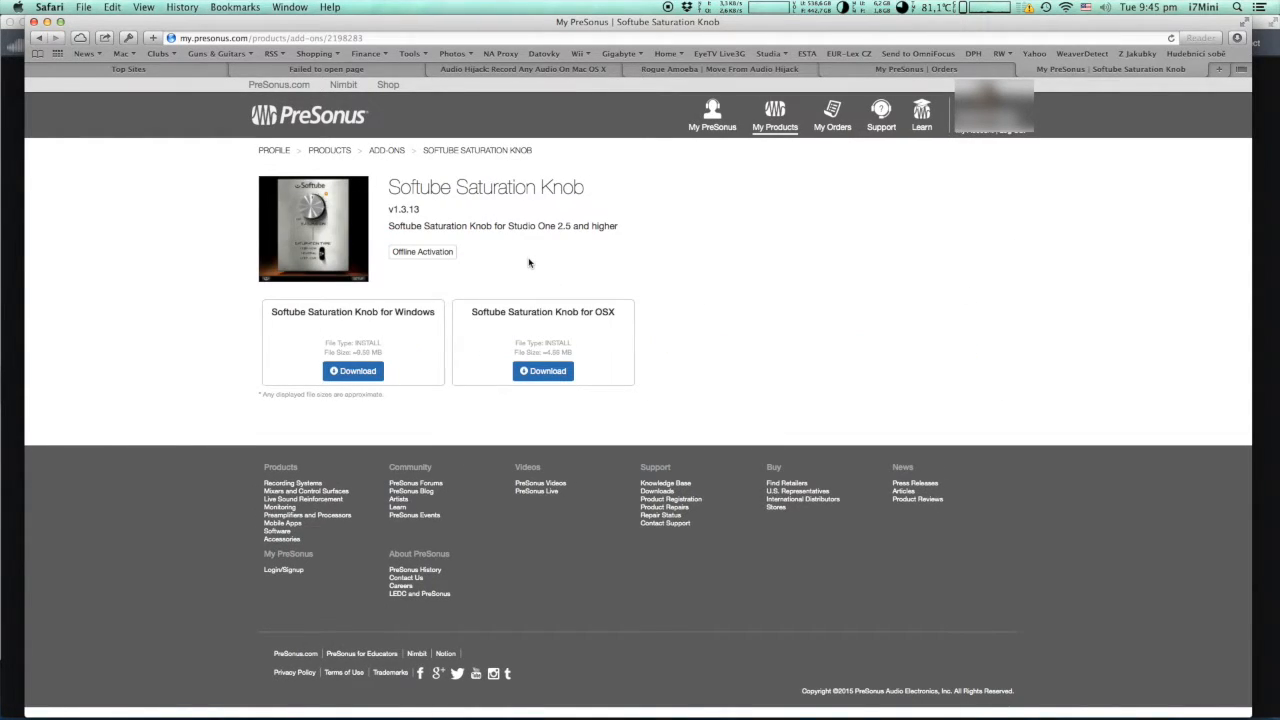
click(543, 371)
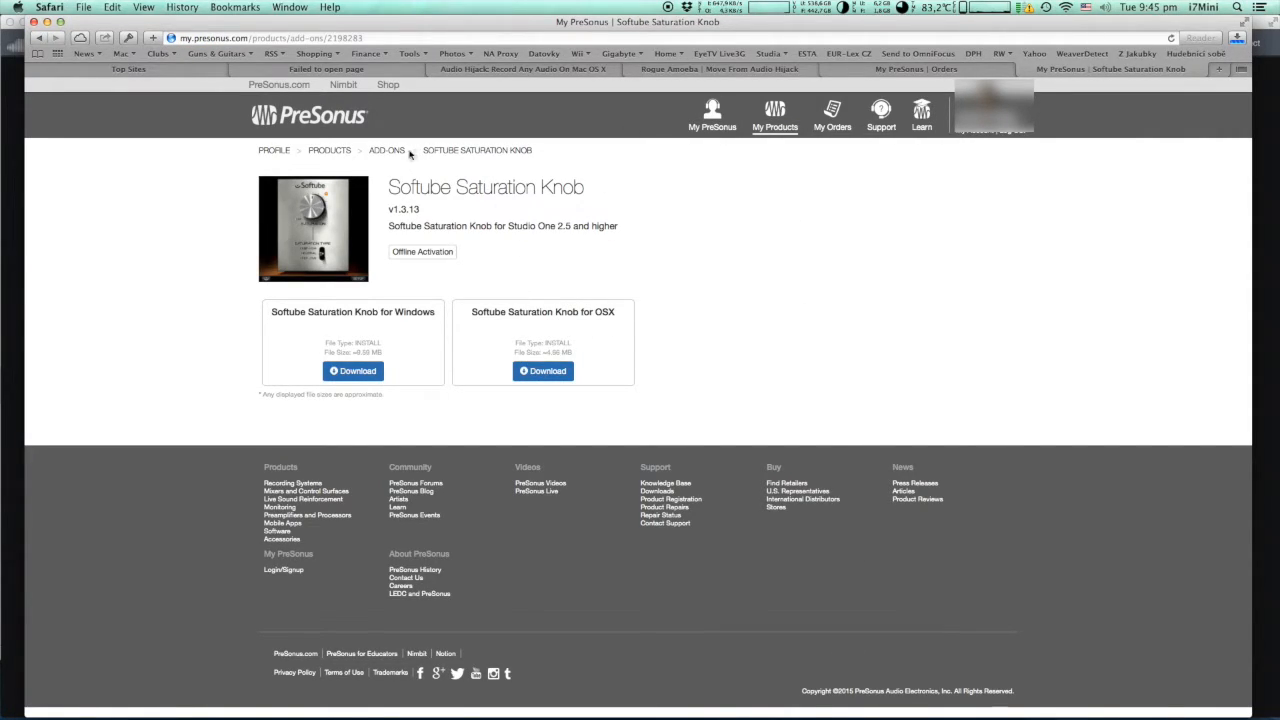
Download the VU Meter Mac installer from its add-on page.
click(386, 150)
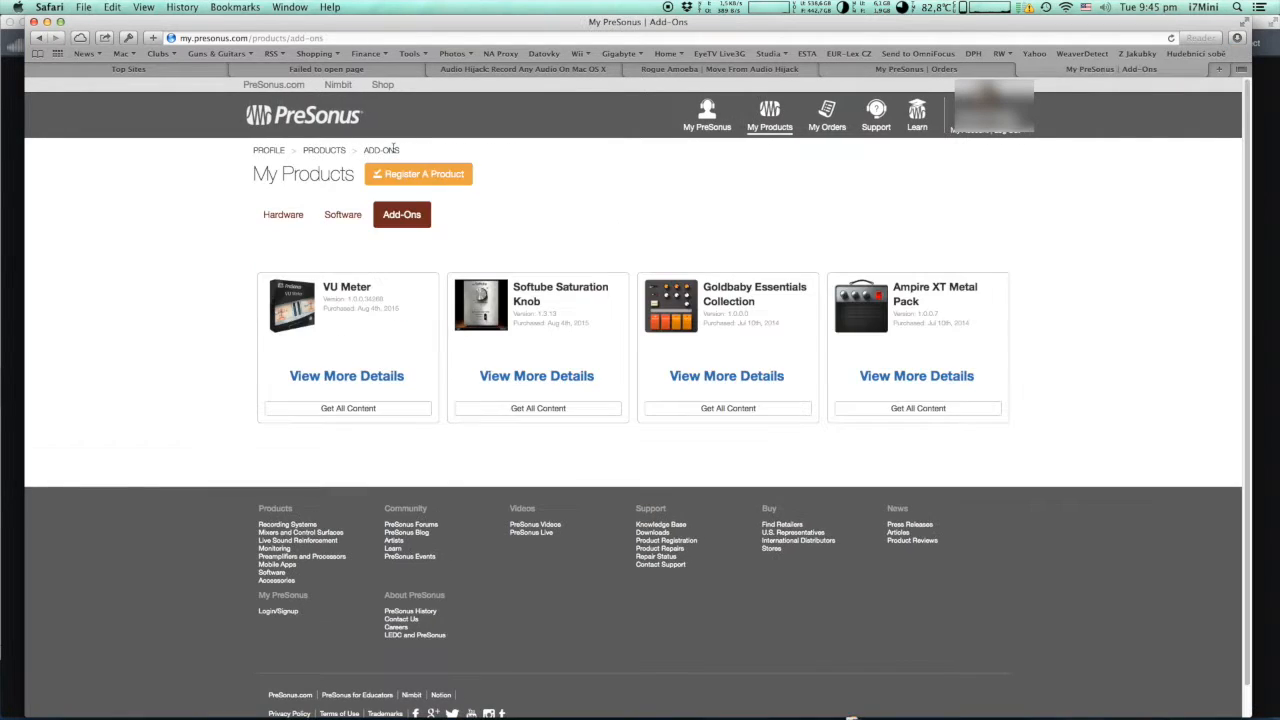
click(346, 375)
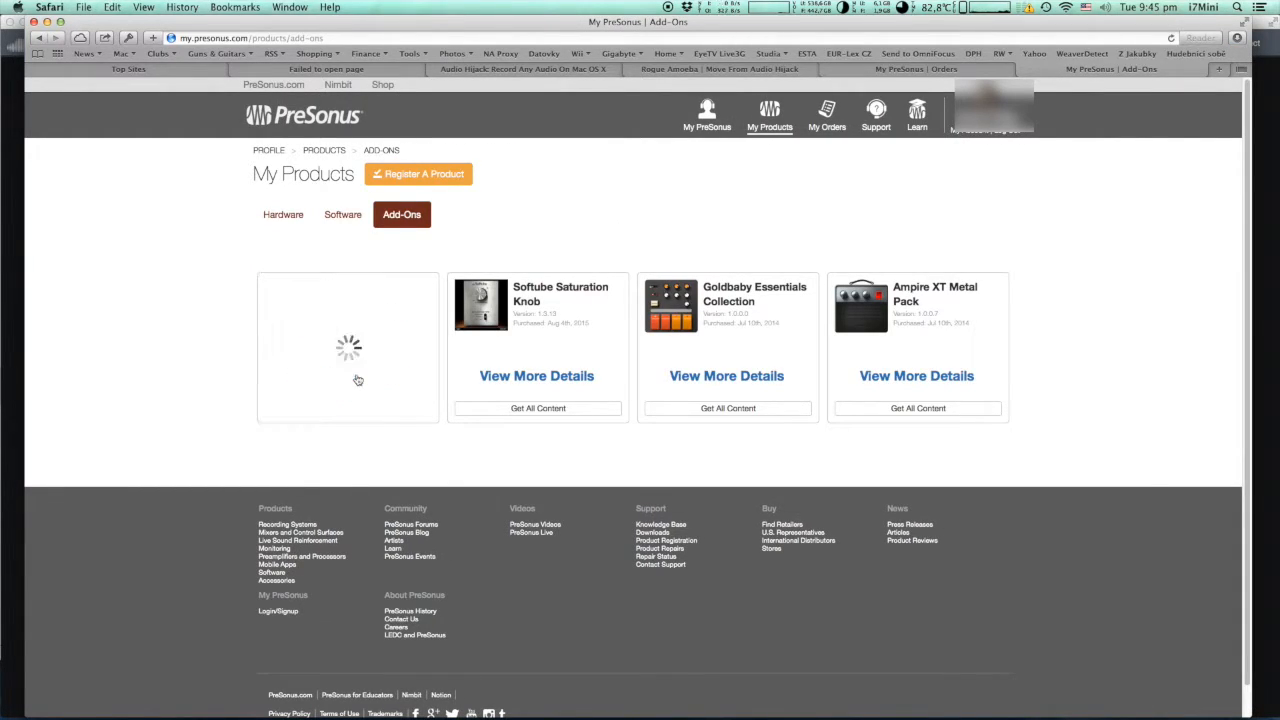
click(348, 347)
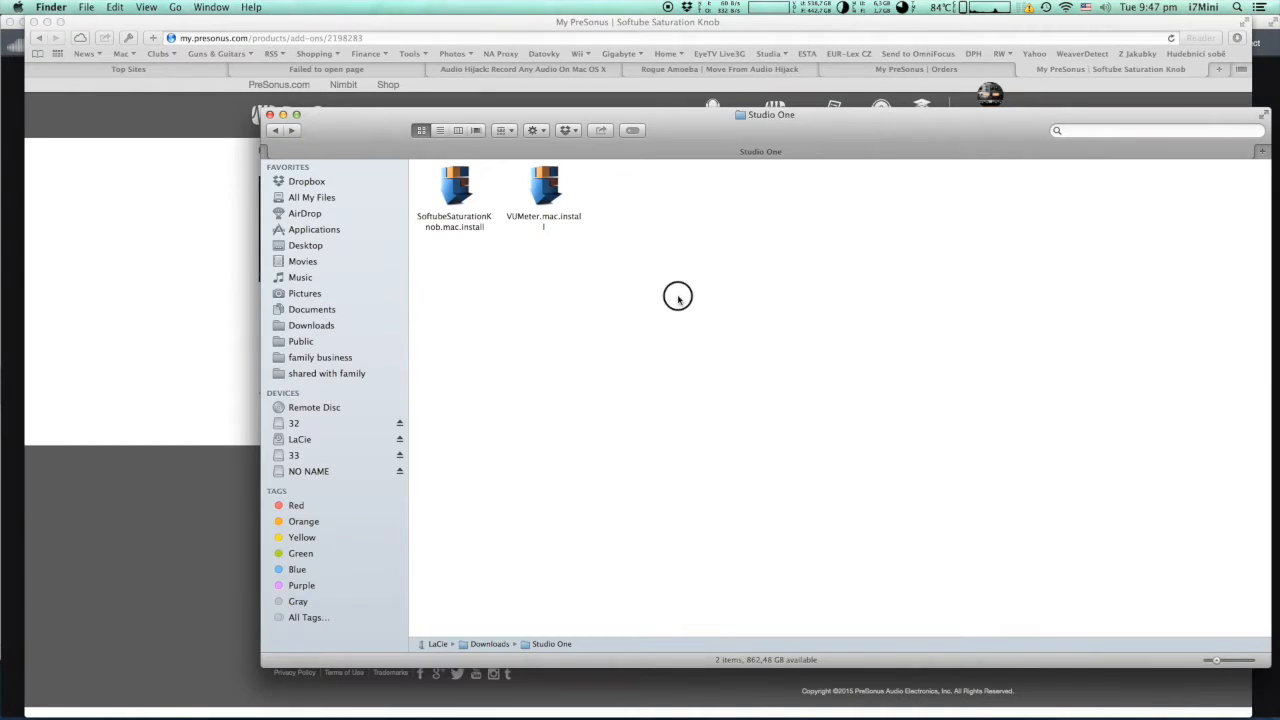
mouse_move(612, 218)
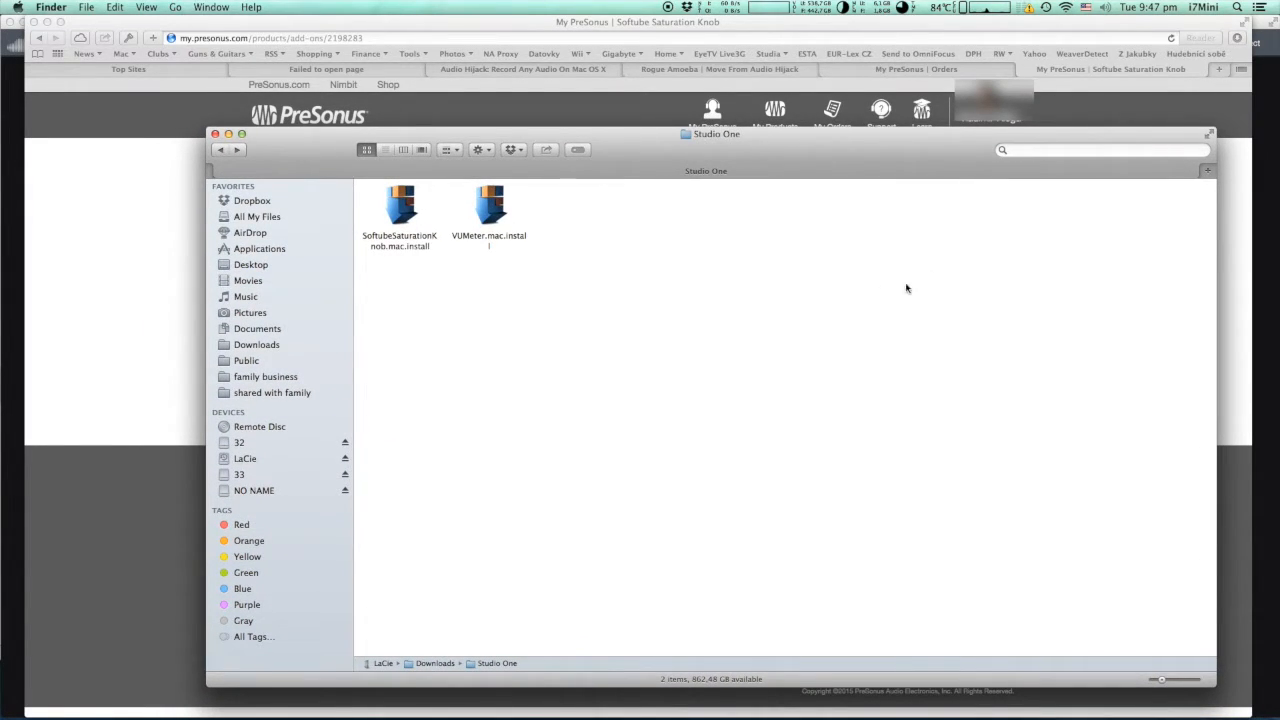
mouse_move(470, 220)
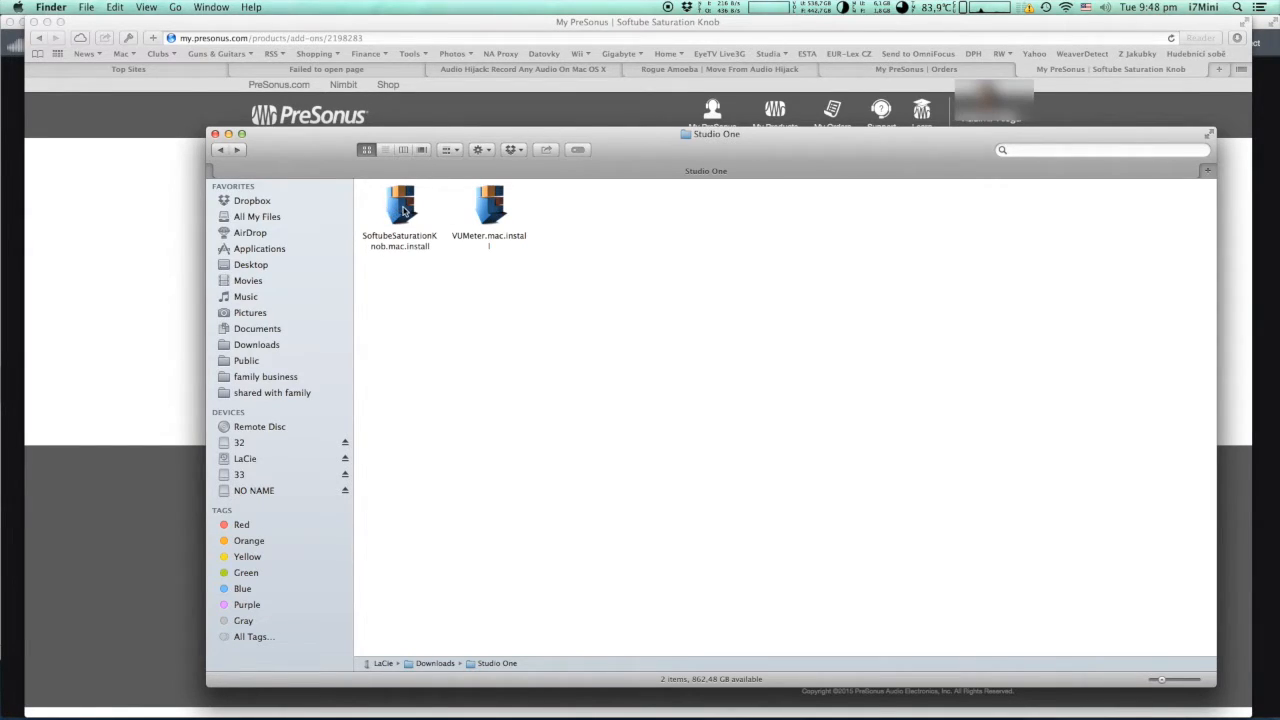
Run SoftubeSaturationKnob.mac.install from Downloads > Studio One.
double_click(401, 205)
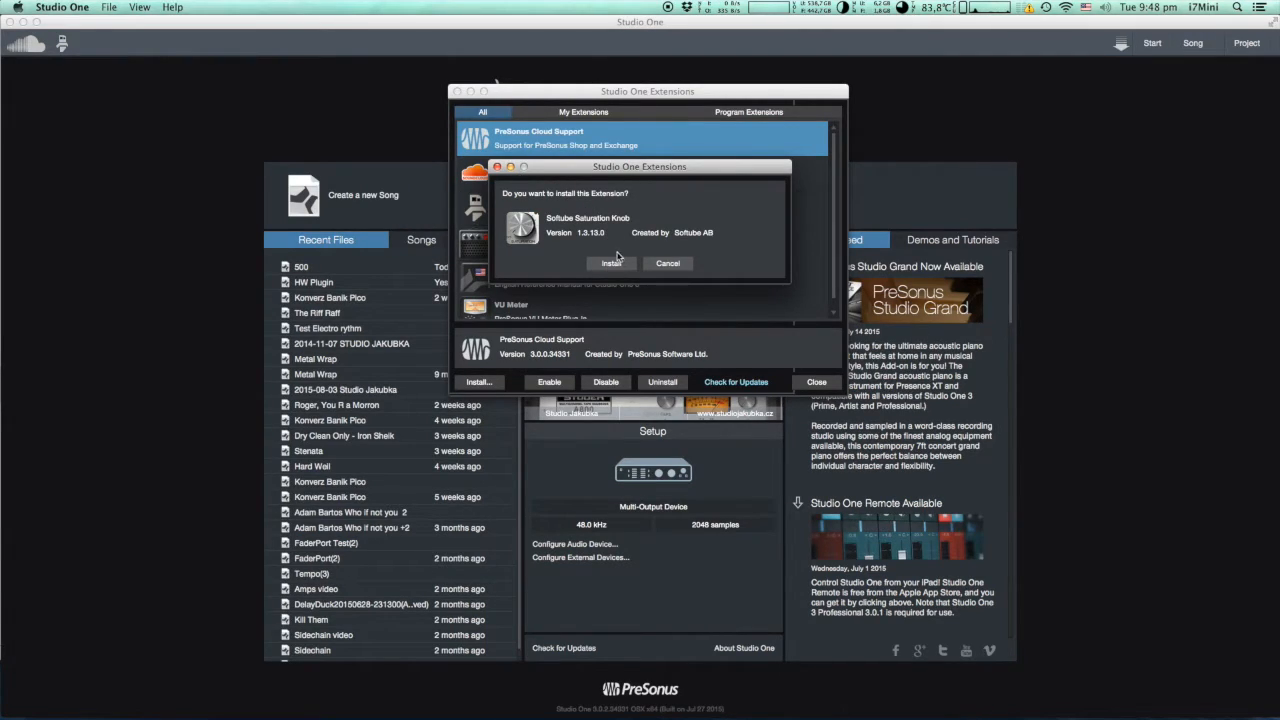
Install Softube Saturation Knob 1.3.13 from the Studio One Extensions prompt.
click(611, 263)
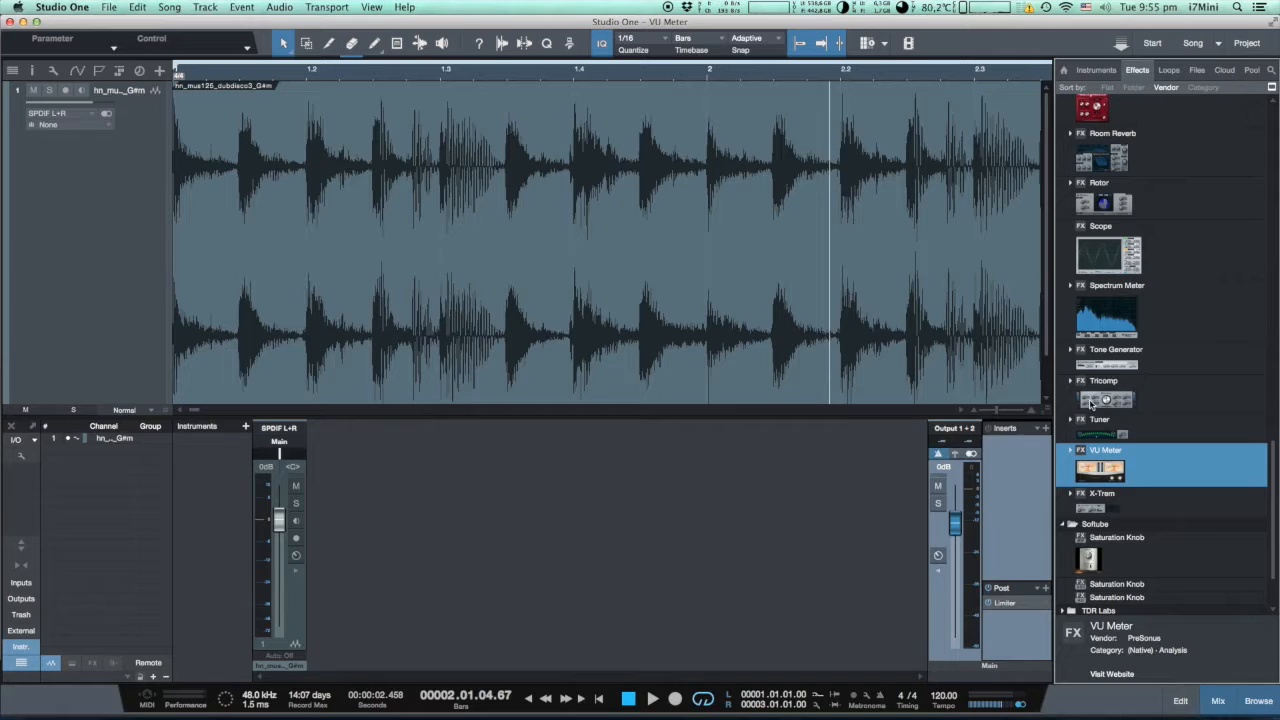
mouse_move(1093, 481)
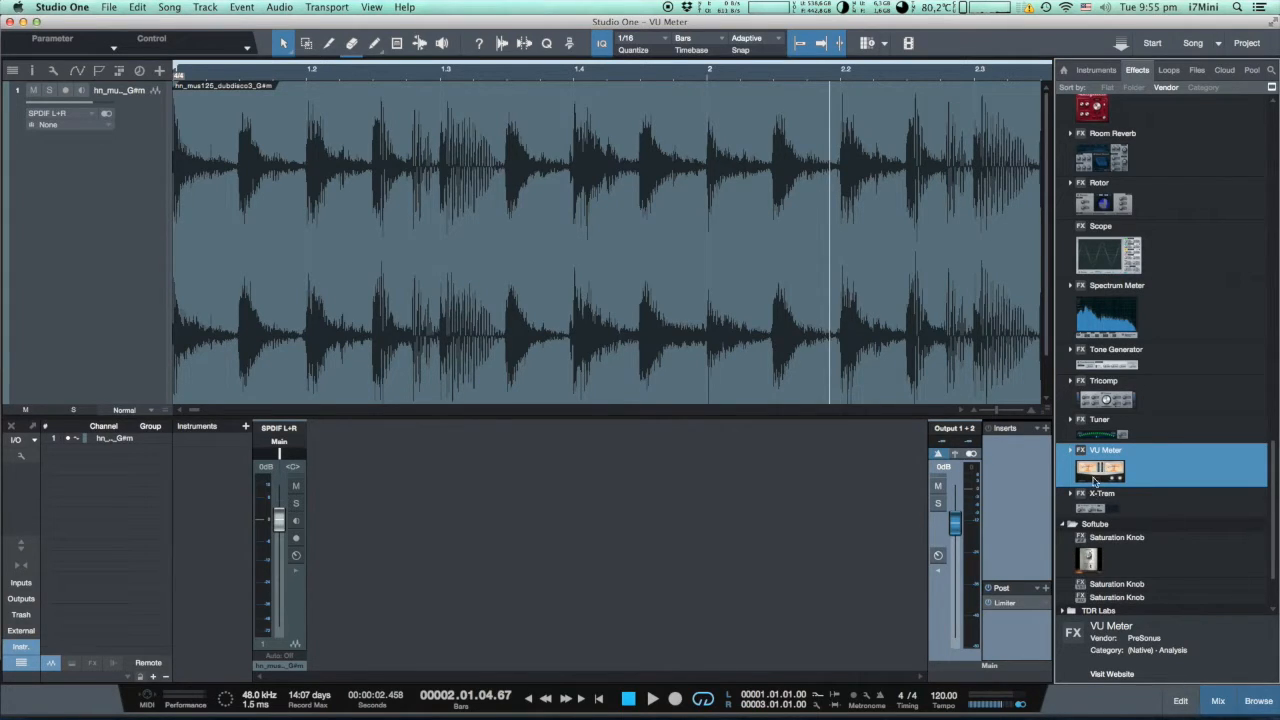
Insert VU Meter on the Main output channel from the Effects browser.
double_click(1100, 470)
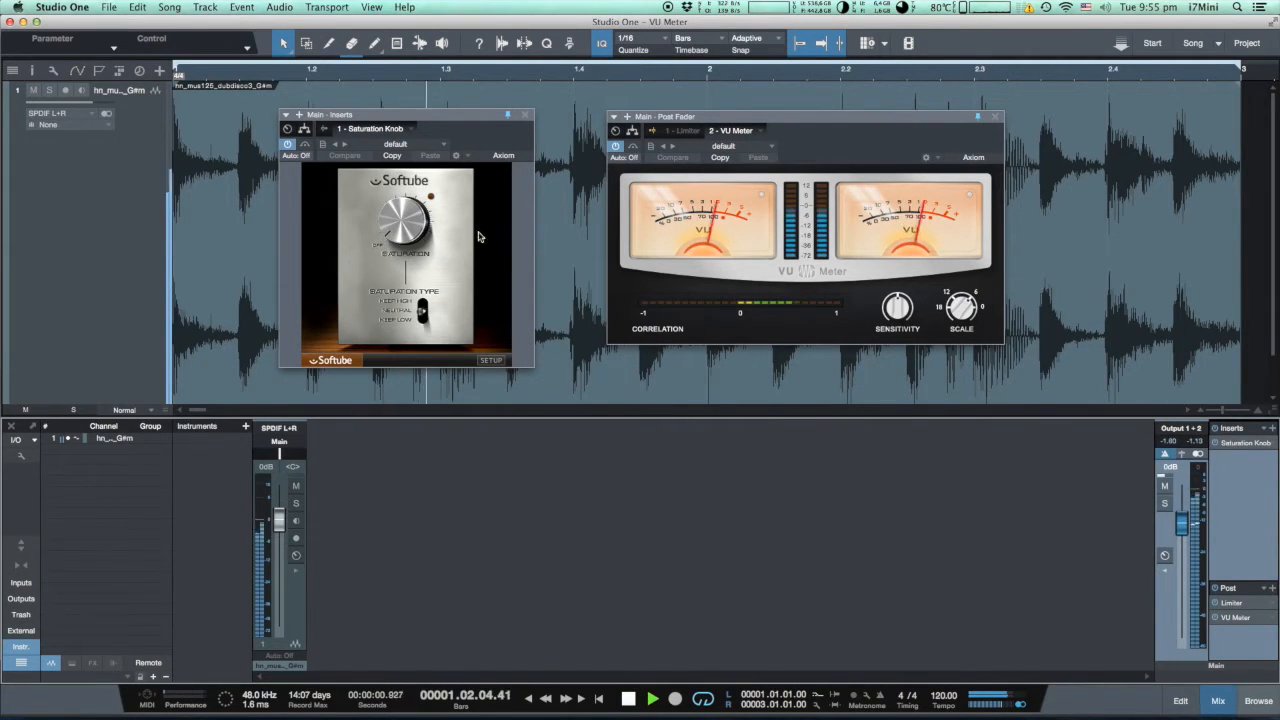
Load the Cosy Master preset on VU Meter and raise the Saturation Knob's drive.
click(745, 146)
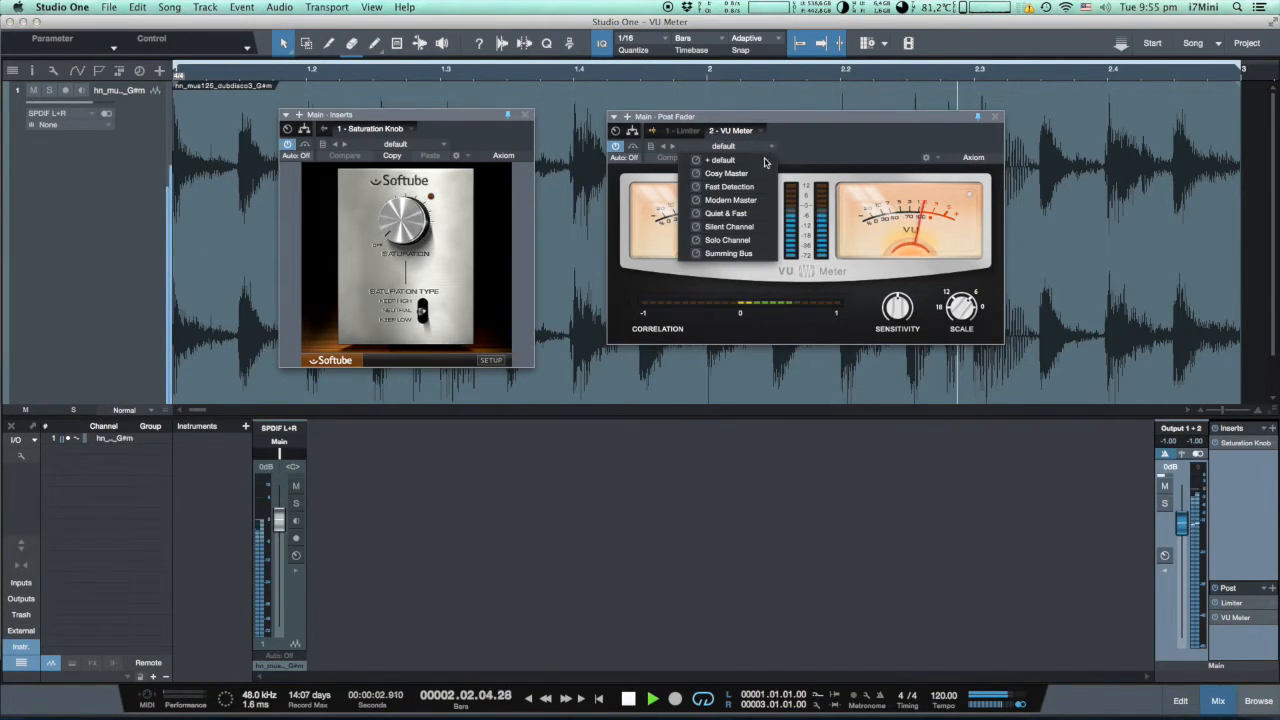
click(727, 173)
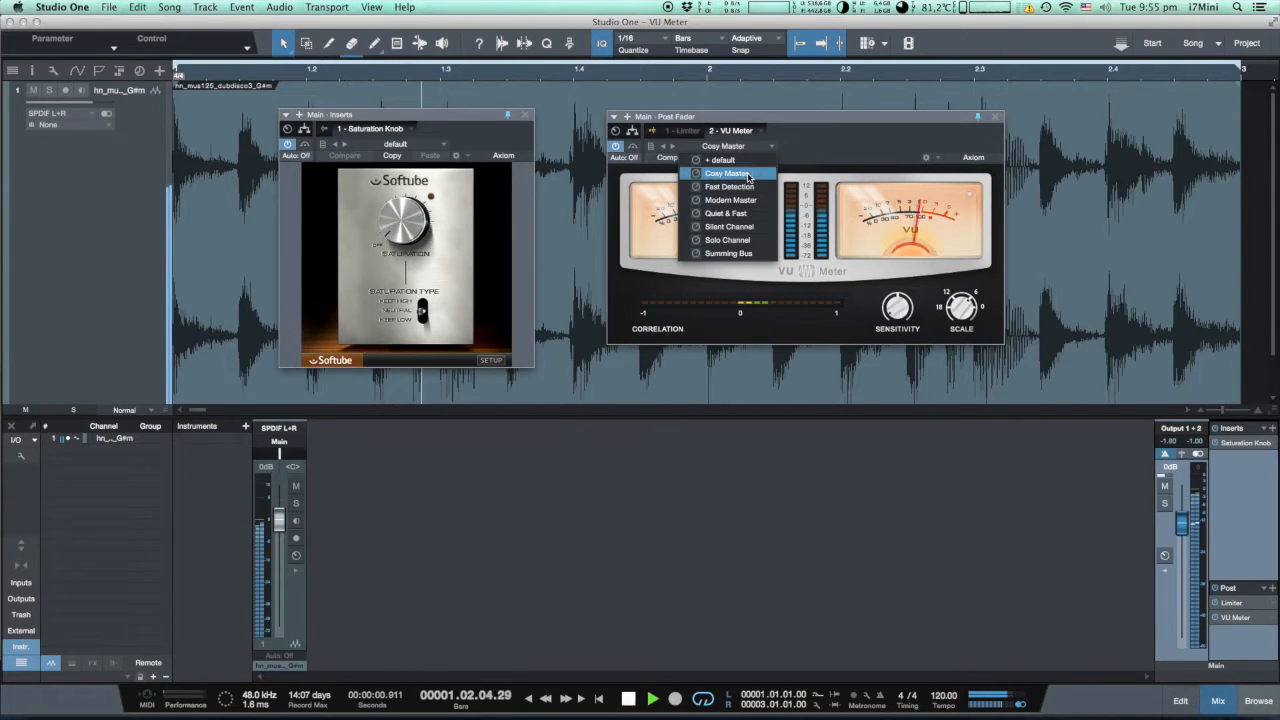
click(727, 173)
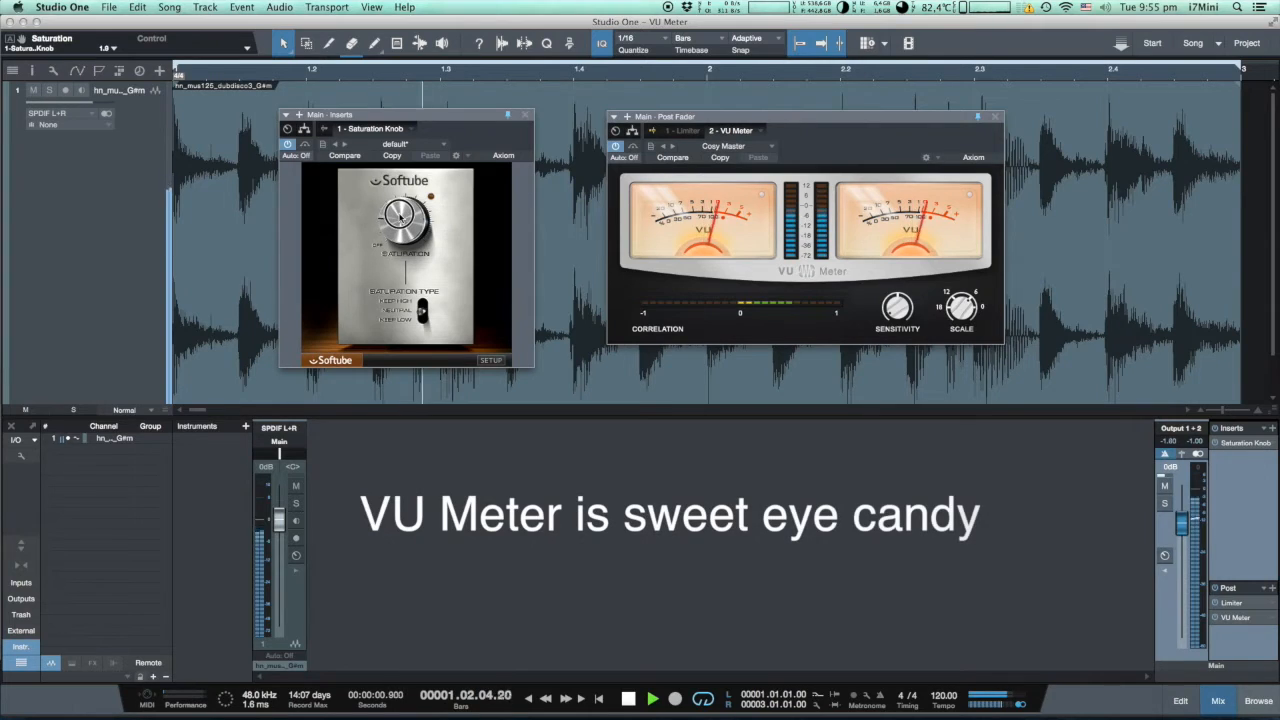
drag(400, 215, 405, 205)
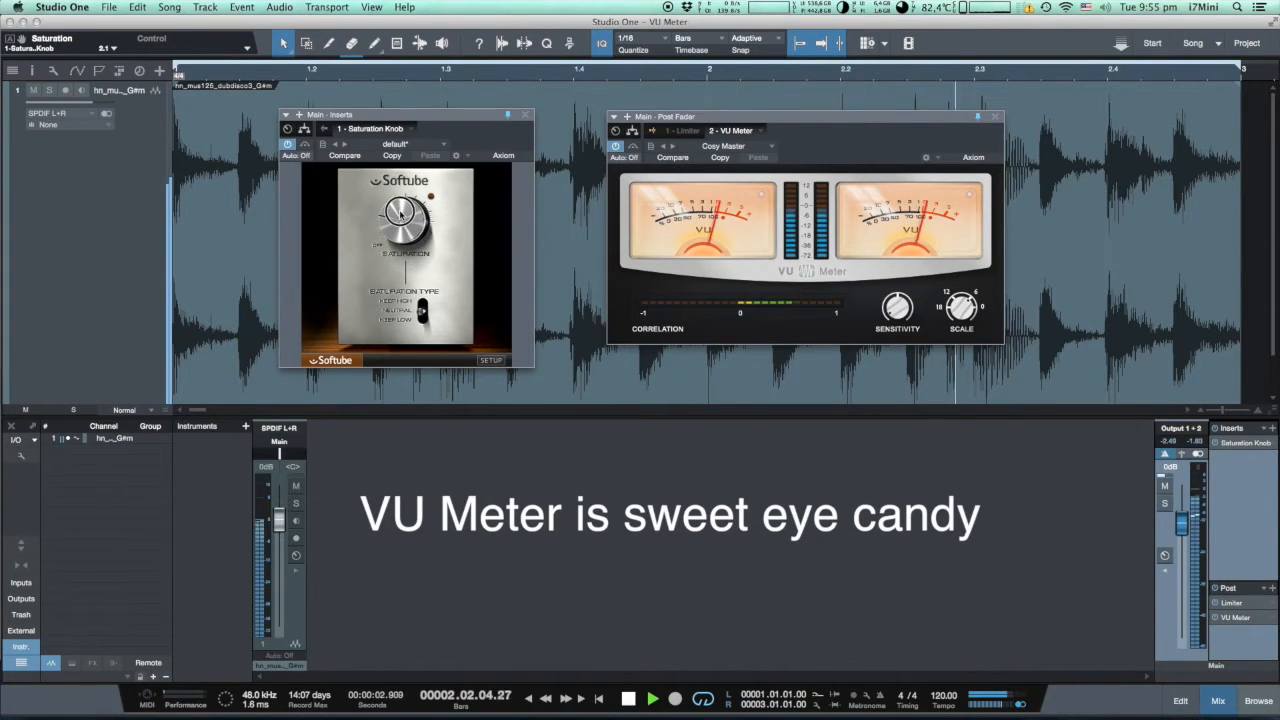